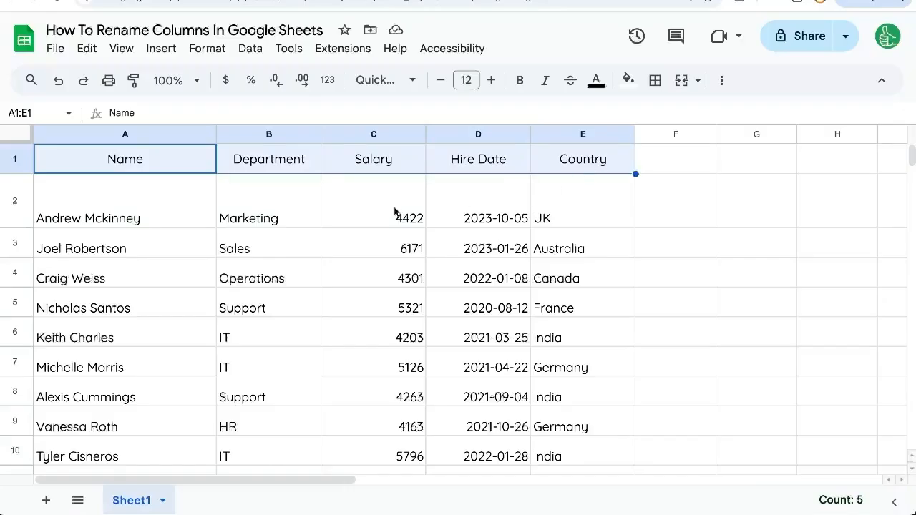
- Retitle header cells A1, B1 and D1 as 'Employee Name', 'DEPT' and 'Start Date'
left_click(125, 158)
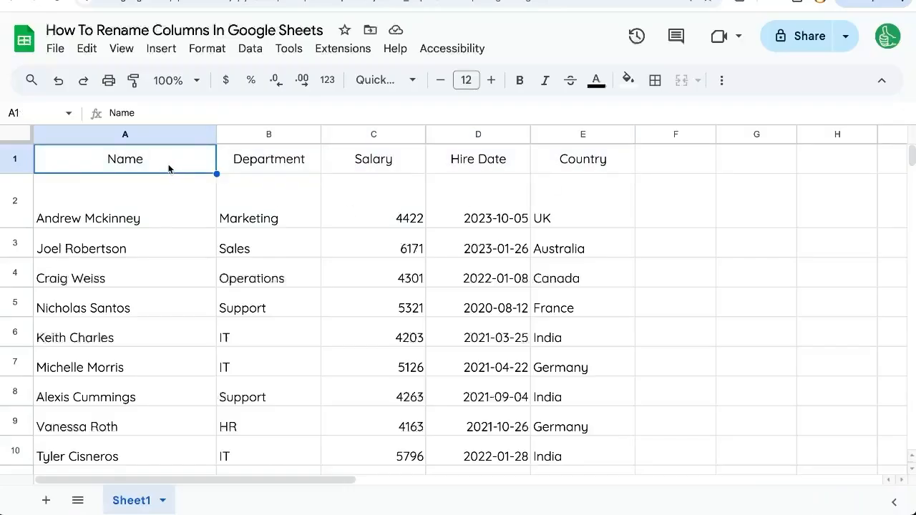
double_click(126, 158)
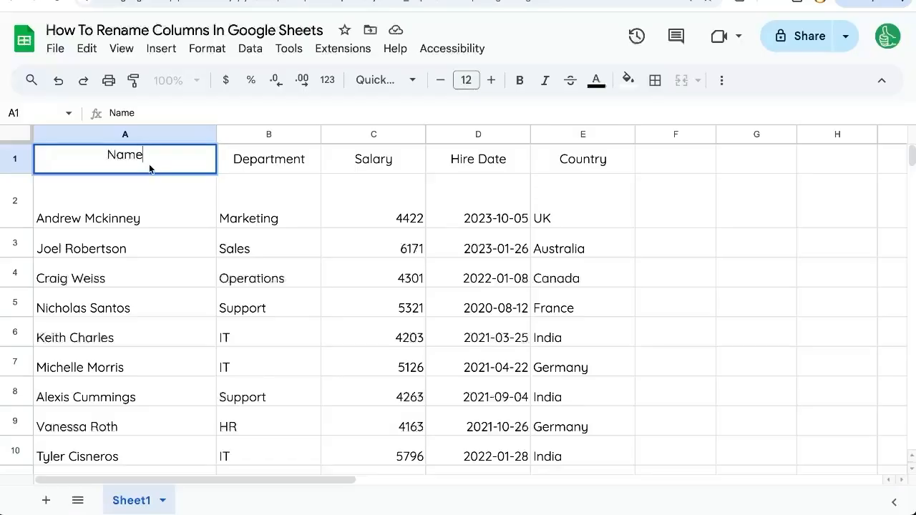
type("Employee")
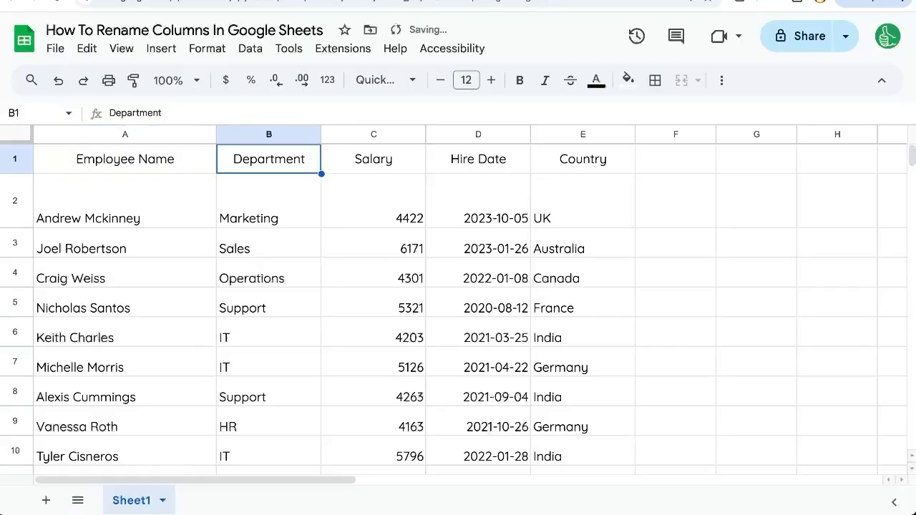
type("DEPT")
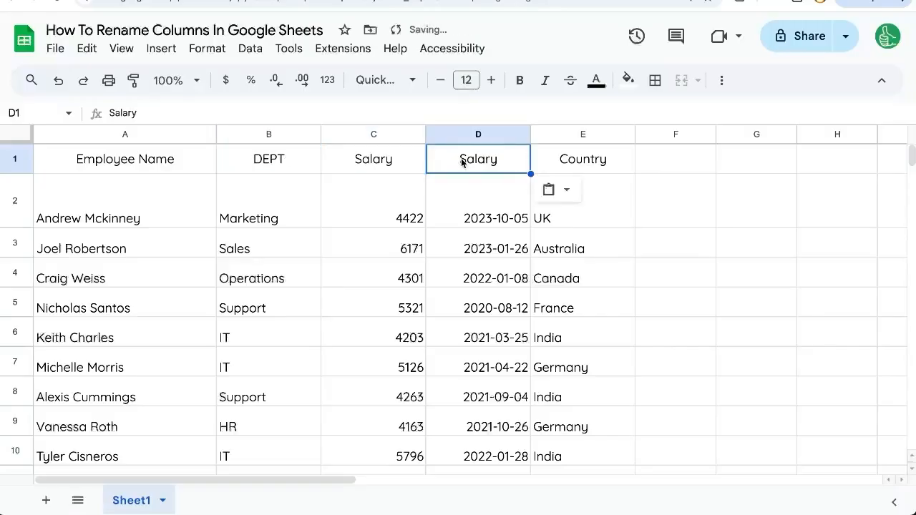
type("Hire Date")
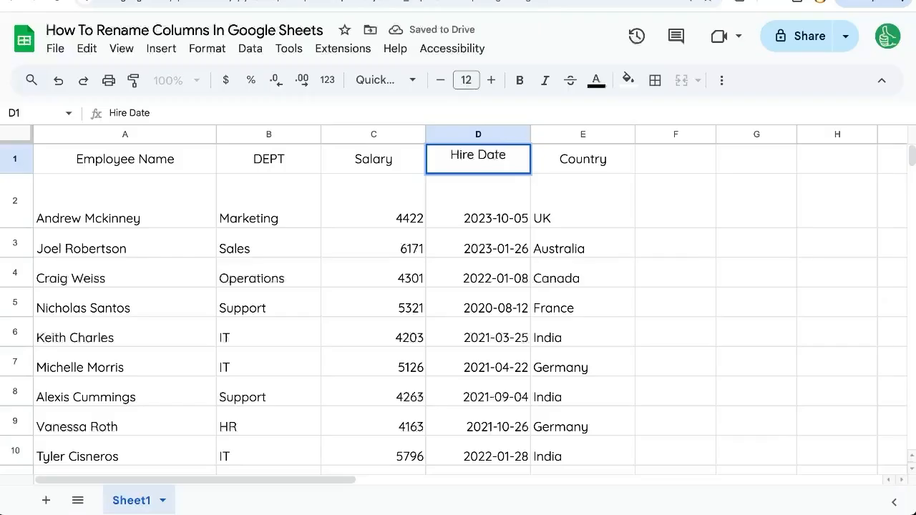
type("Start Date")
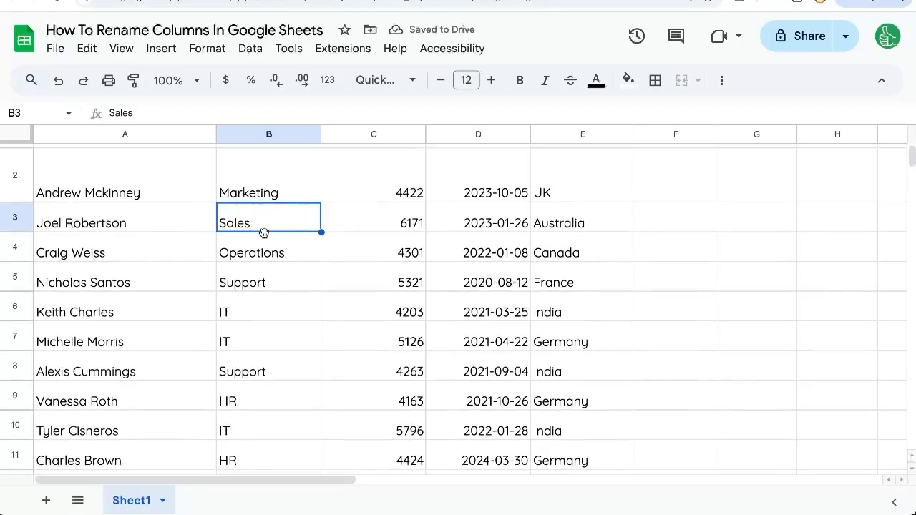
scroll("down", 3)
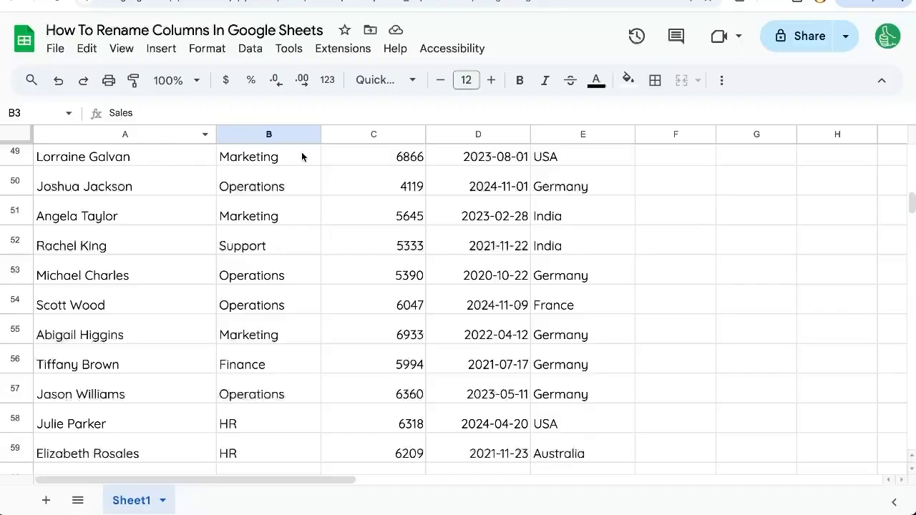
scroll("down", 3)
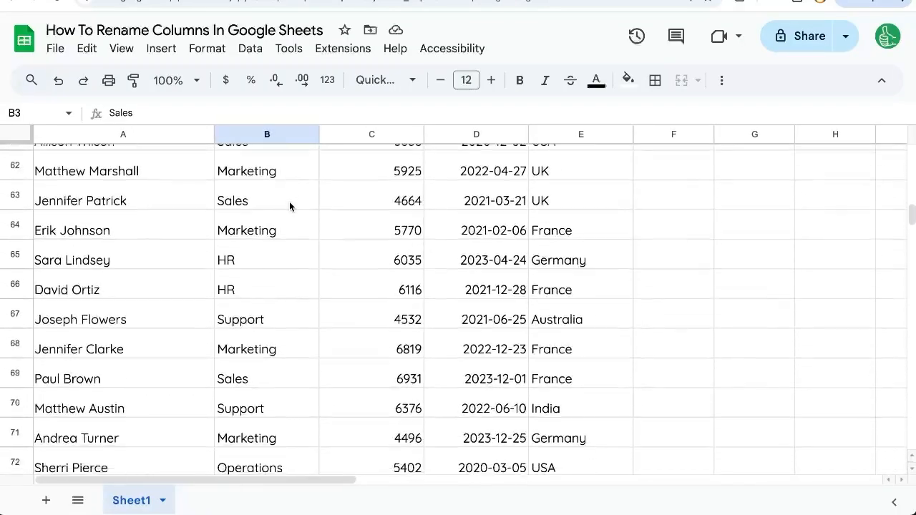
scroll("up", 3)
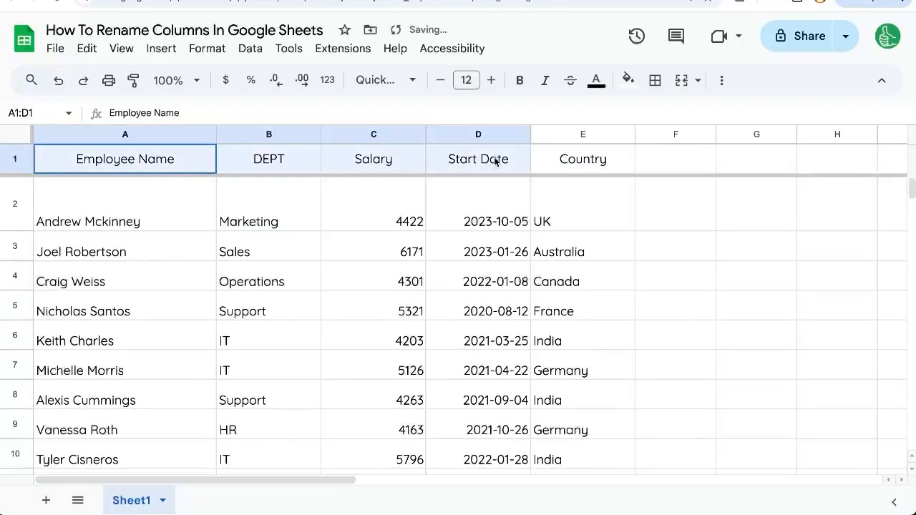
- Freeze the first row via View > Freeze and scroll down to confirm it stays
left_click(269, 249)
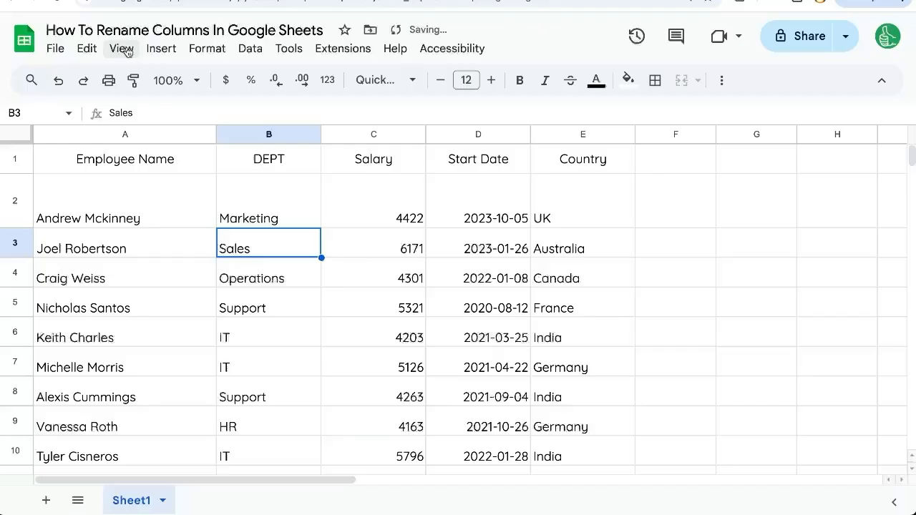
left_click(122, 48)
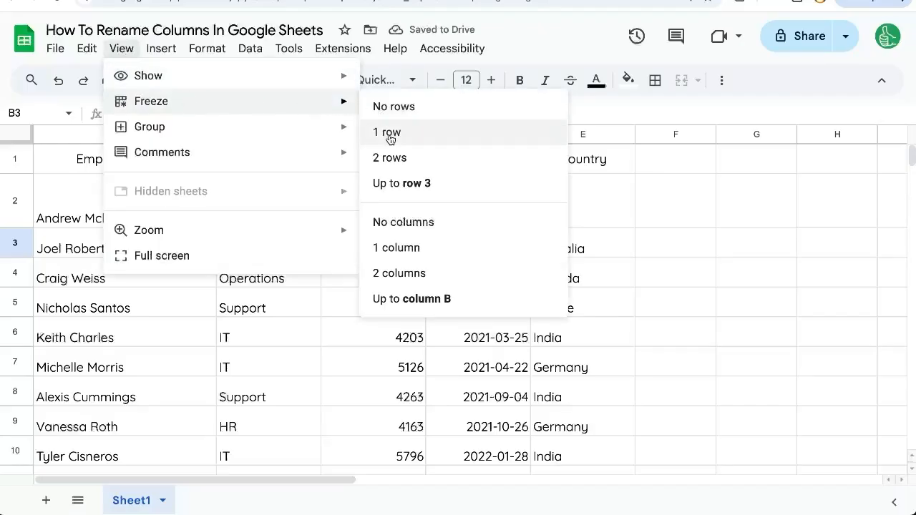
left_click(386, 131)
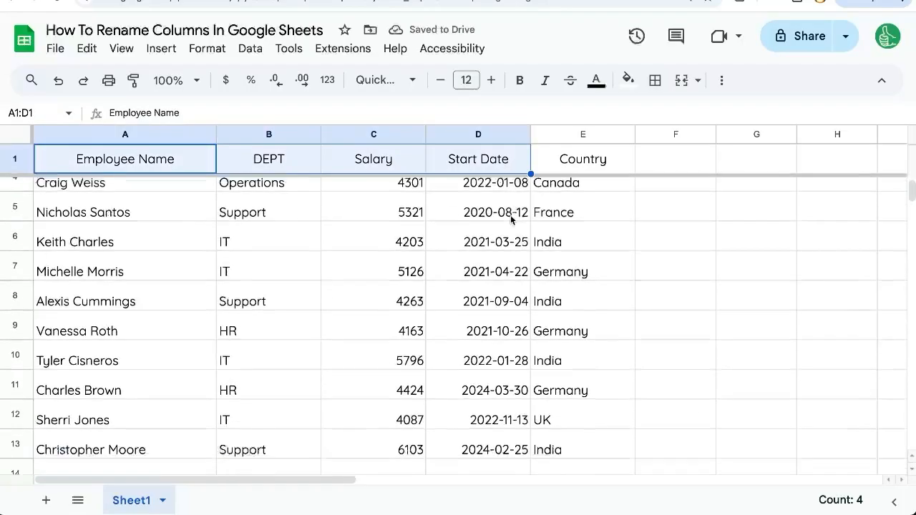
scroll("down", 3)
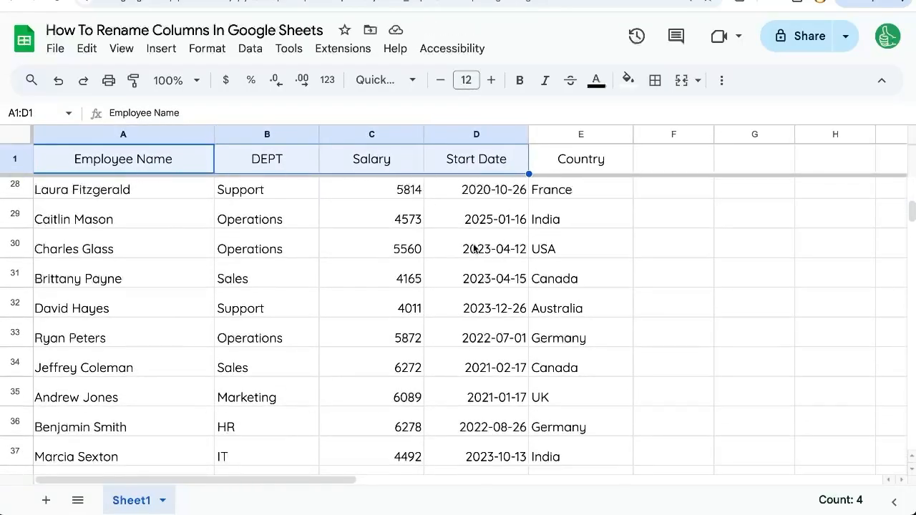
scroll("down", 3)
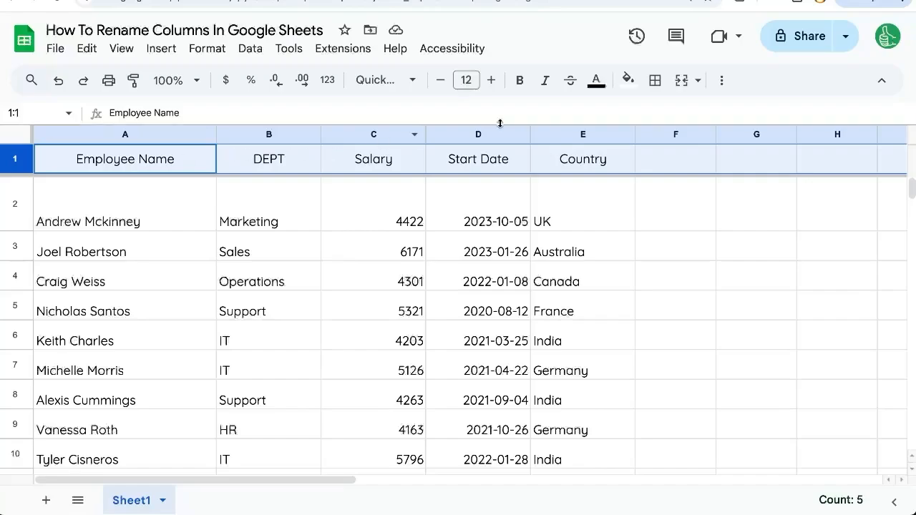
- Fill the header row with standard green and select Employee Name through Start Date
left_click(627, 80)
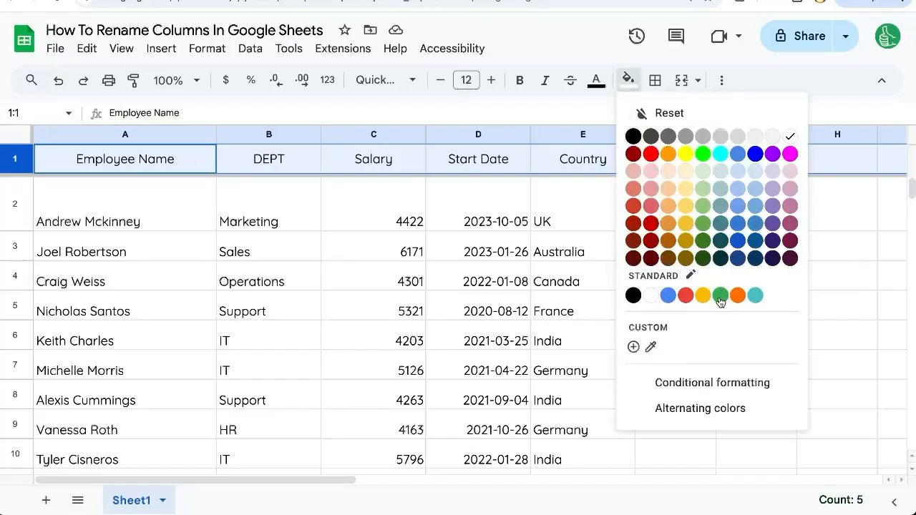
left_click(721, 295)
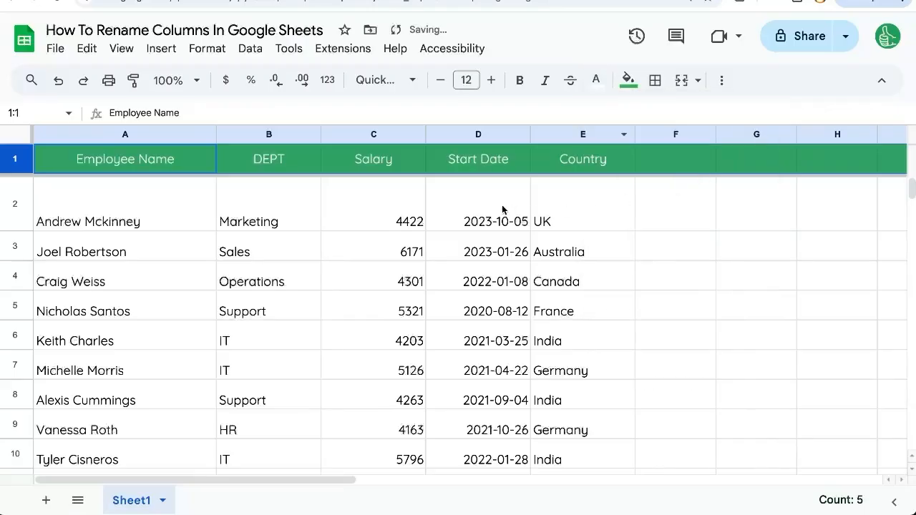
left_click_drag(125, 158, 478, 159)
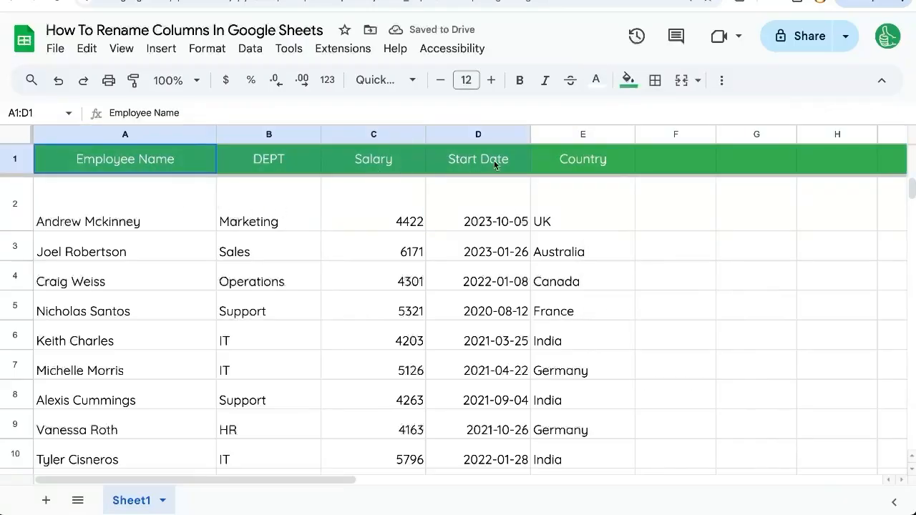
left_click(125, 159)
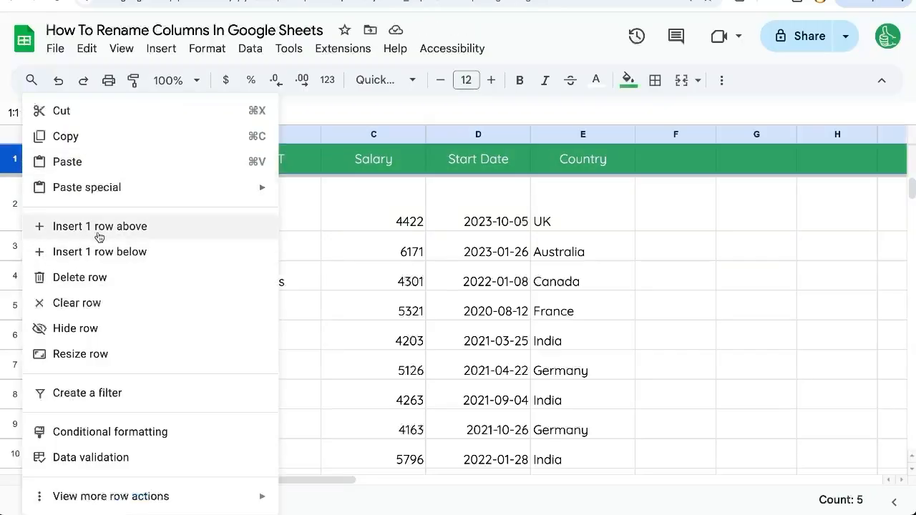
- Insert two blank rows above the green header, pushing it down to row 3
left_click(100, 226)
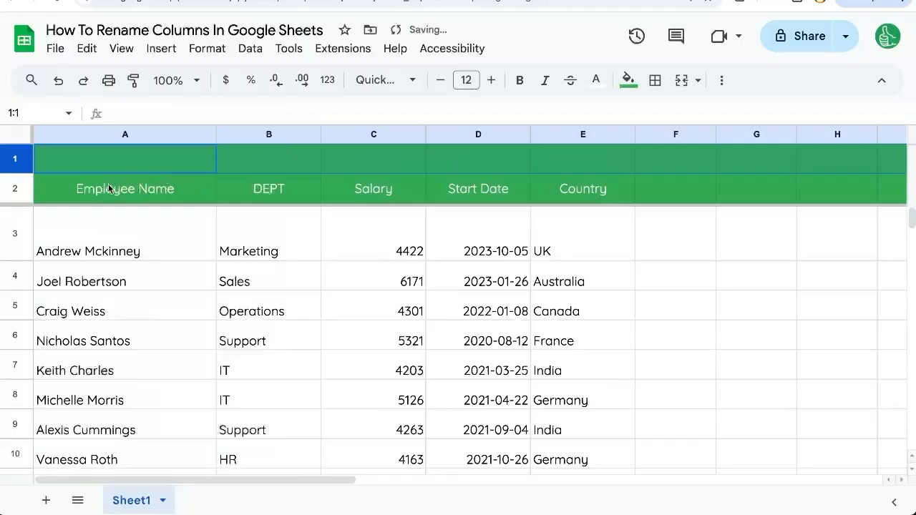
left_click(14, 158)
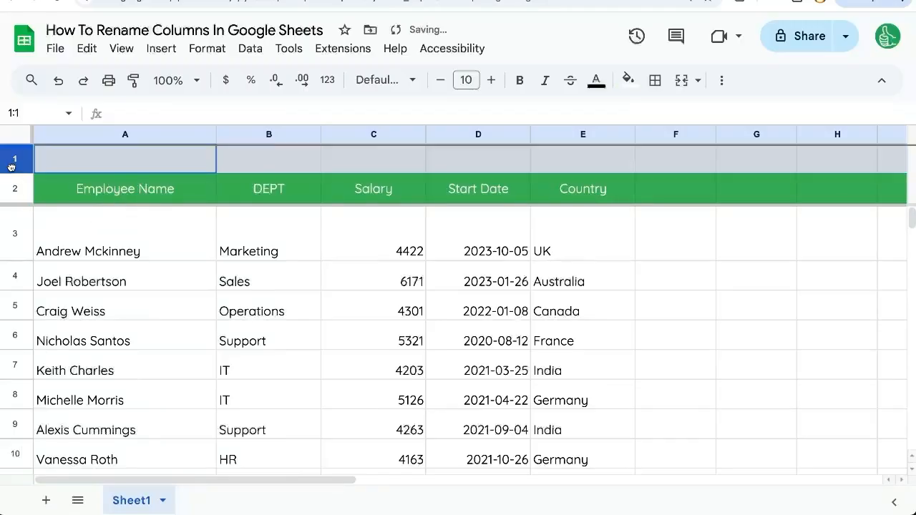
right_click(15, 158)
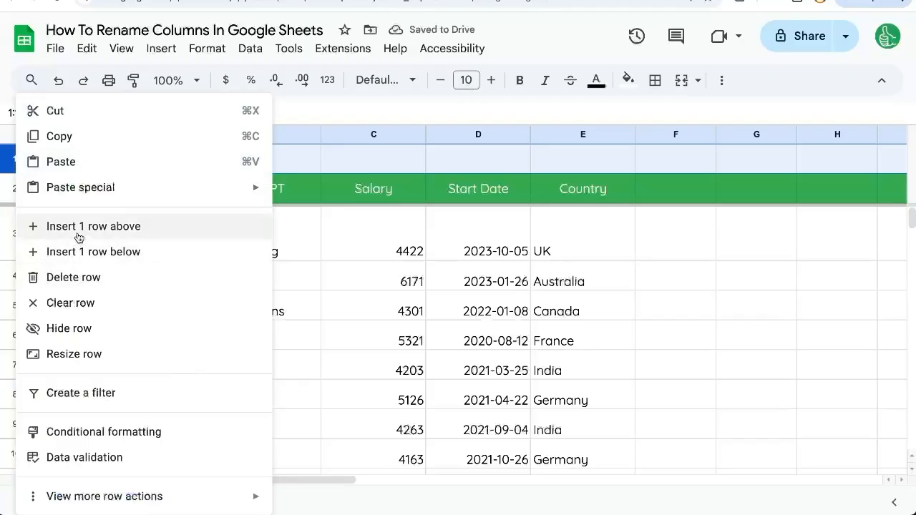
left_click(93, 226)
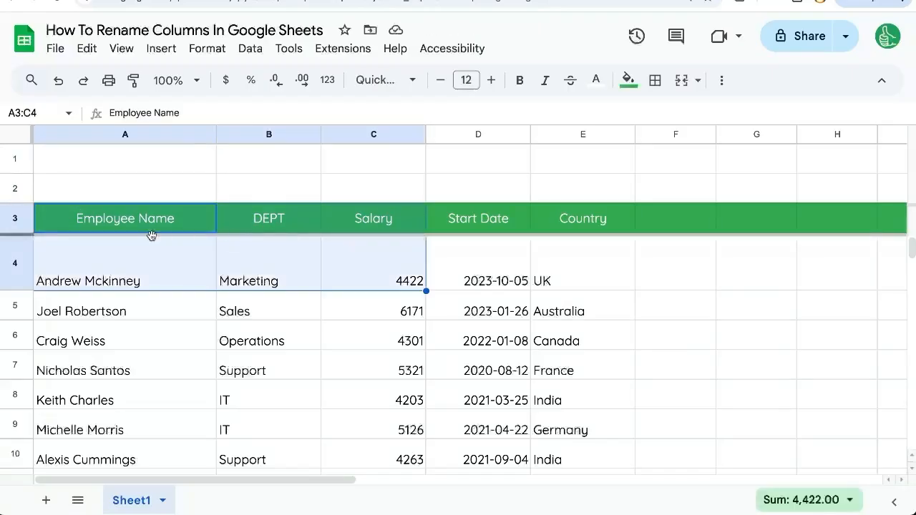
left_click(125, 218)
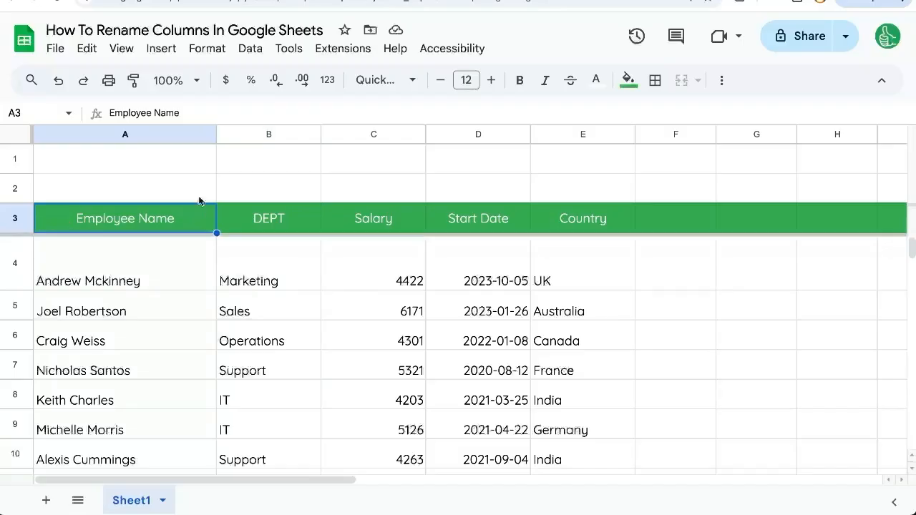
mouse_move(162, 205)
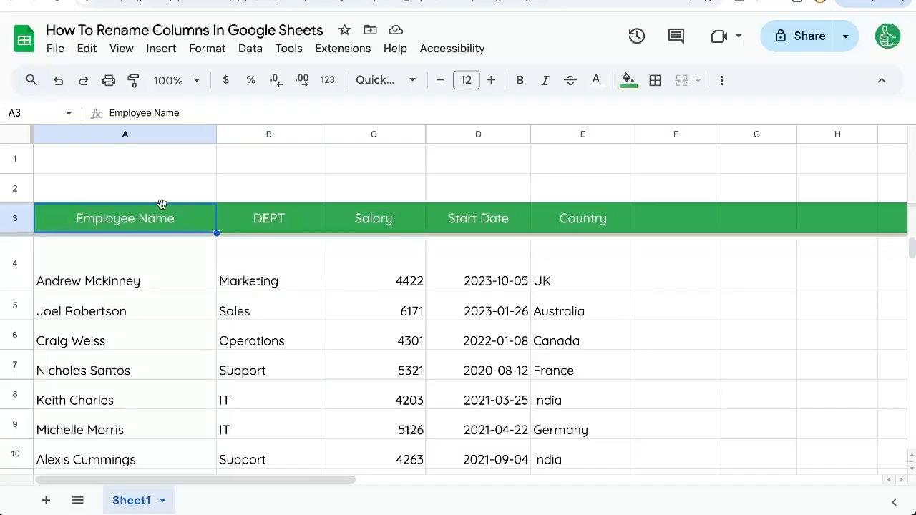
mouse_move(165, 301)
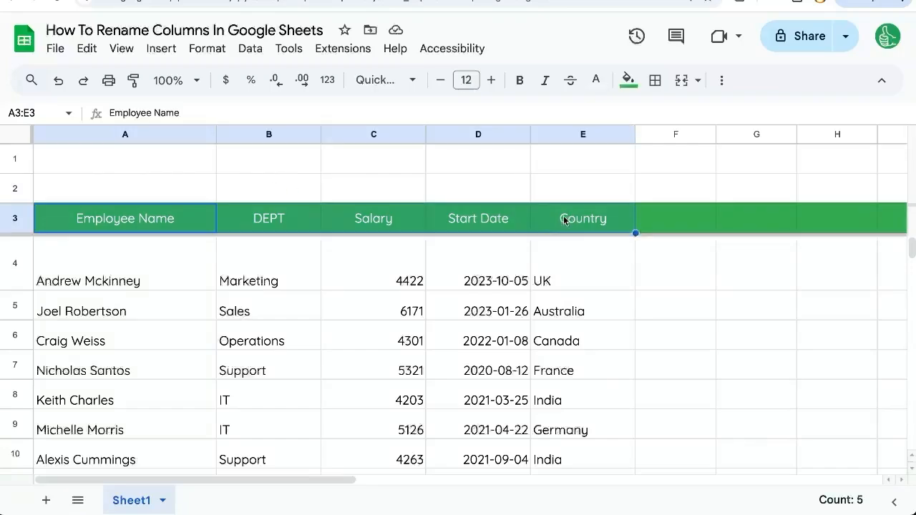
- Enter =SUM(C4:C303) in C2 to show the $1,667,986.00 salary total
left_click(583, 188)
type("=")
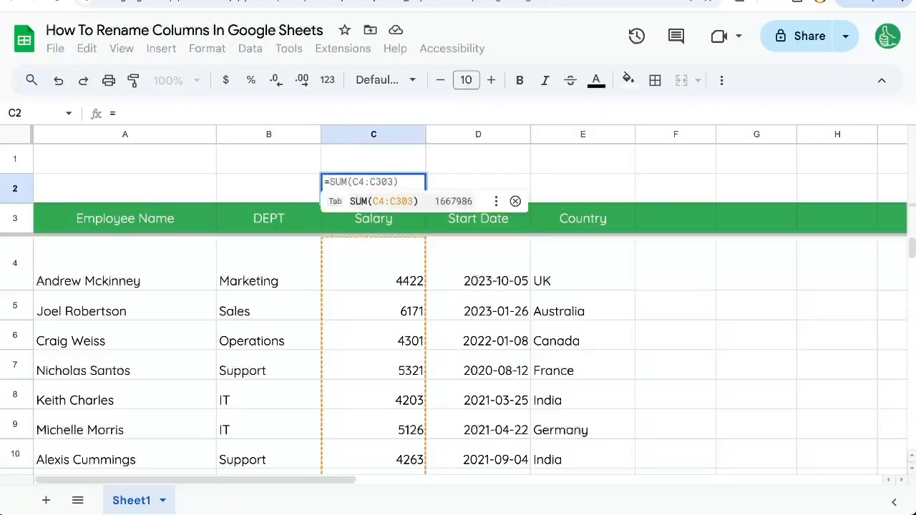
key("enter")
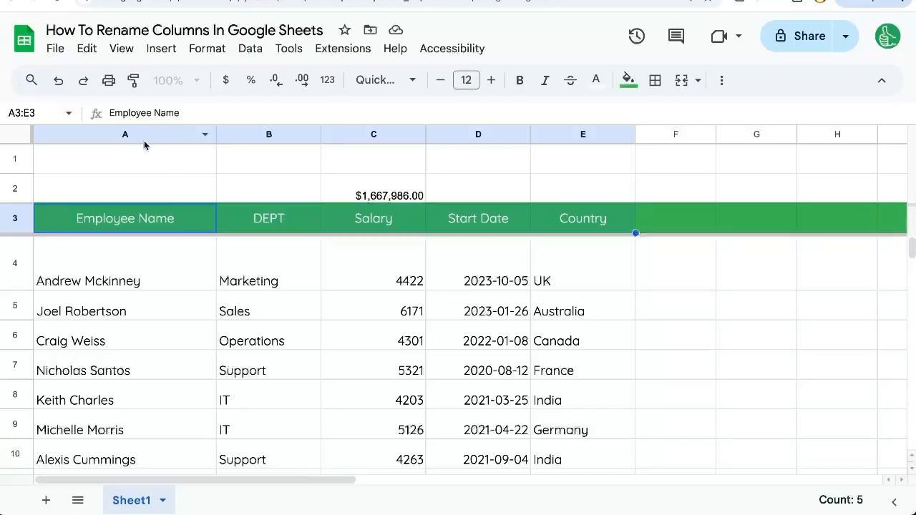
mouse_move(145, 145)
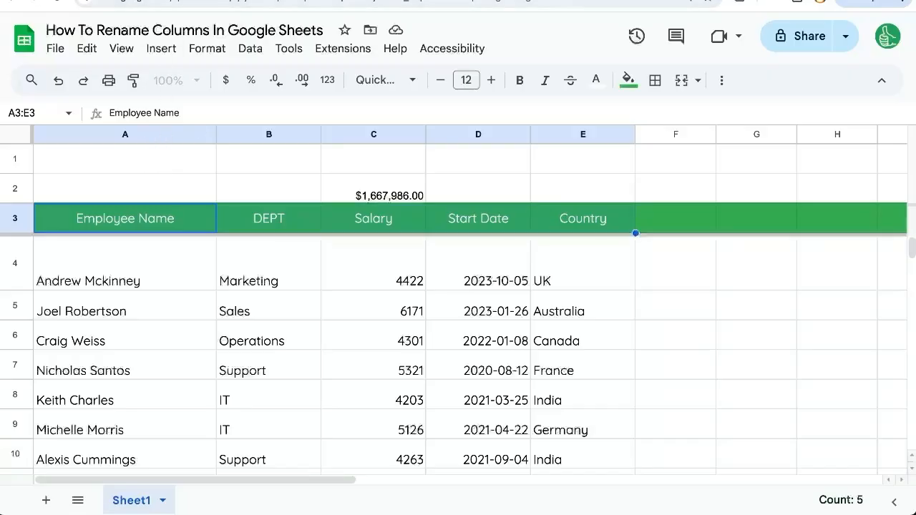